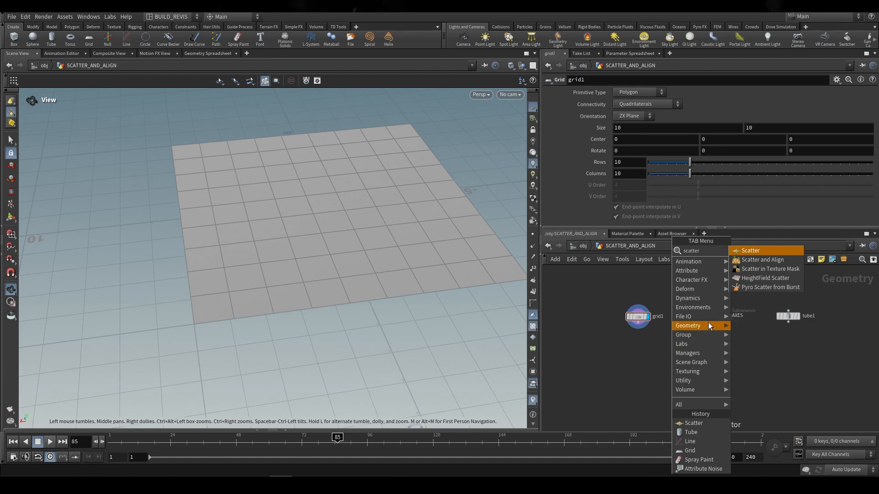
mouse_move(692, 280)
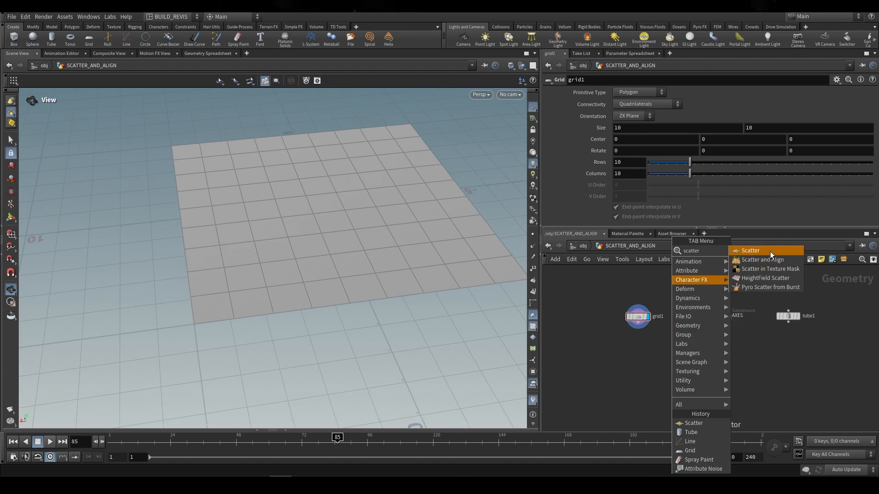
Add a Scatter and Align node wired below grid1 to scatter points across the grid
left_click(750, 251)
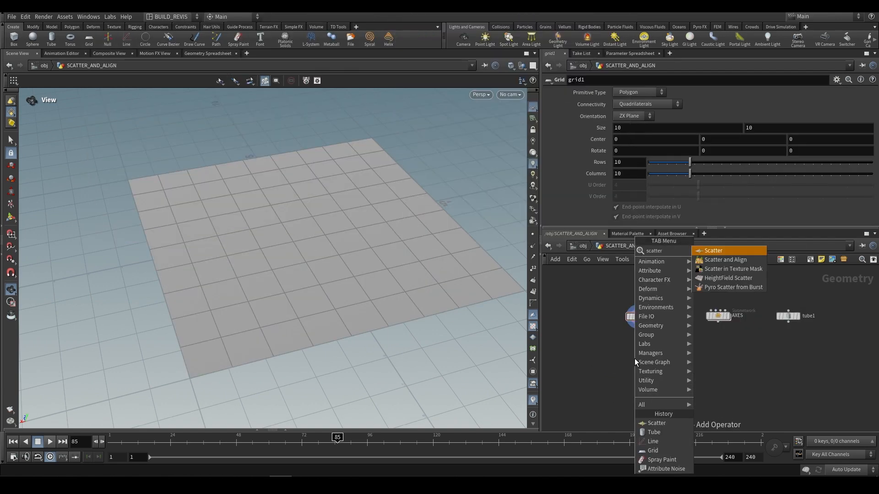
left_click(725, 259)
type("copy to")
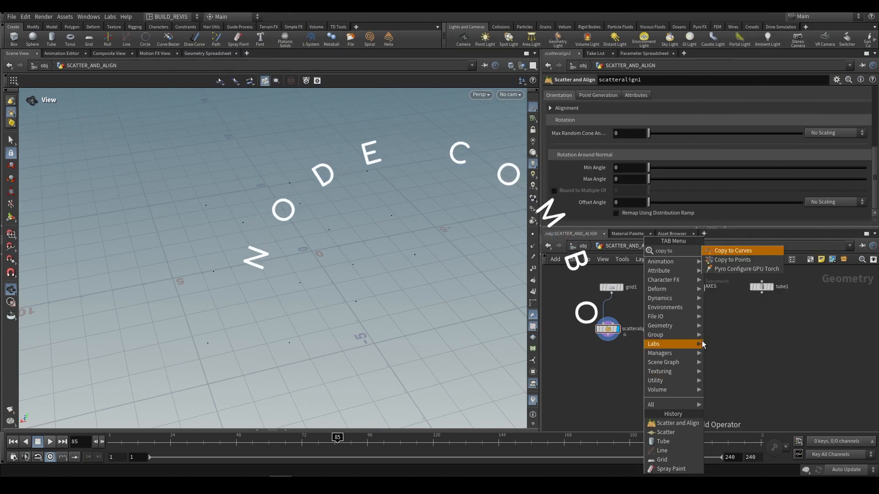
Add a Copy to Points node with AXES as source and scatteralign1 as target points
left_click(733, 259)
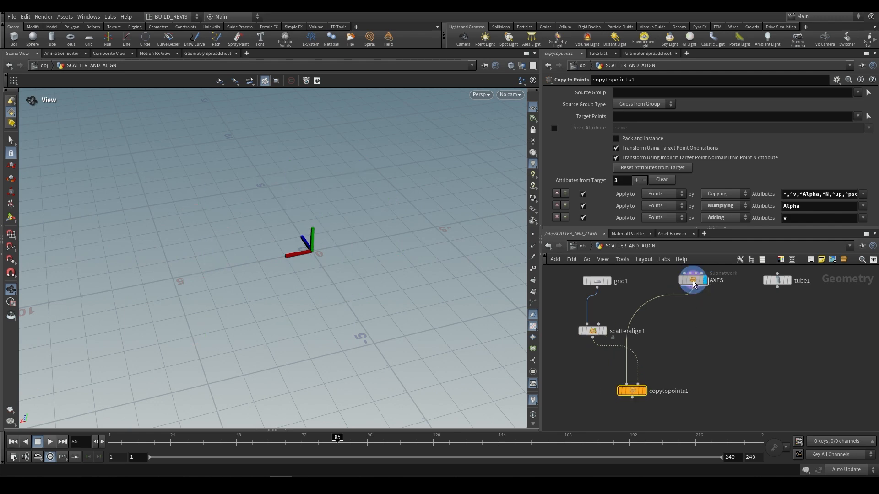
left_click(692, 280)
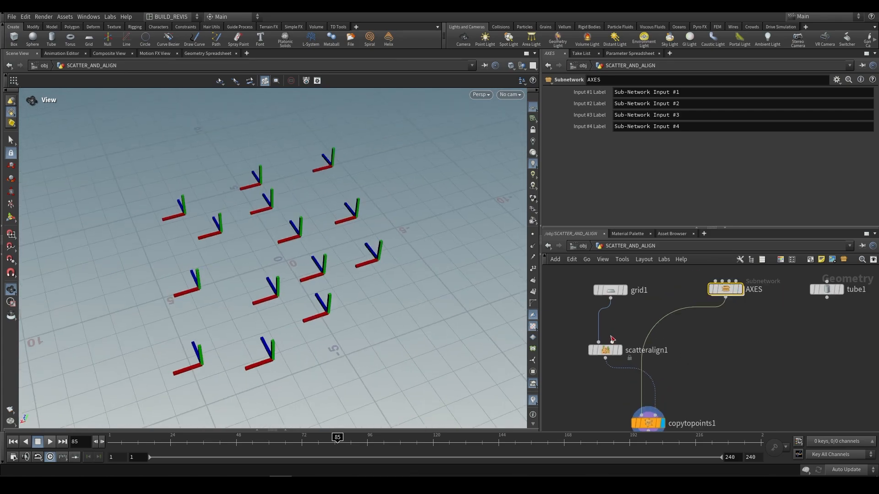
Set scatteralign1 Coverage to 1, then display copytopoints1 again to see the filled grid
left_click(604, 350)
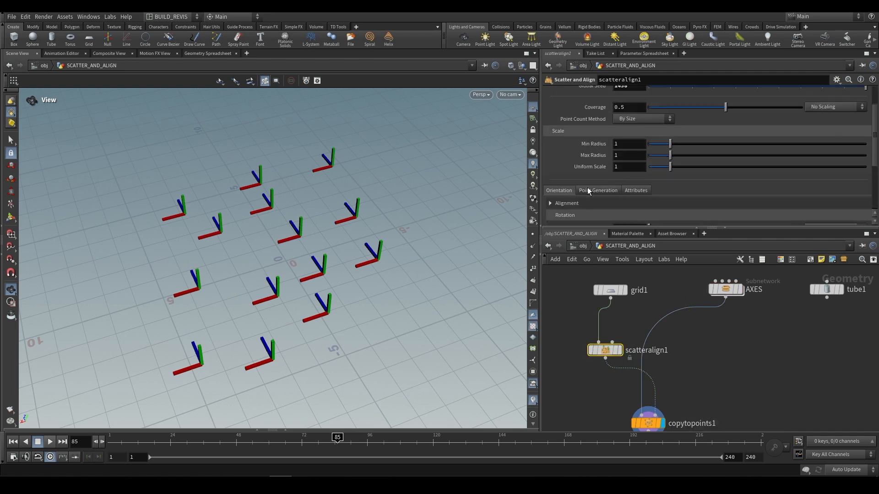
scroll("up", 3)
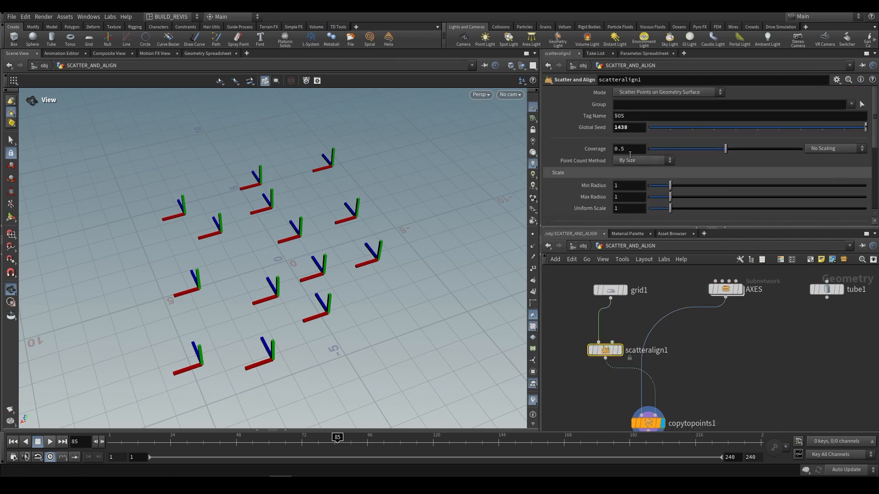
scroll("down", 3)
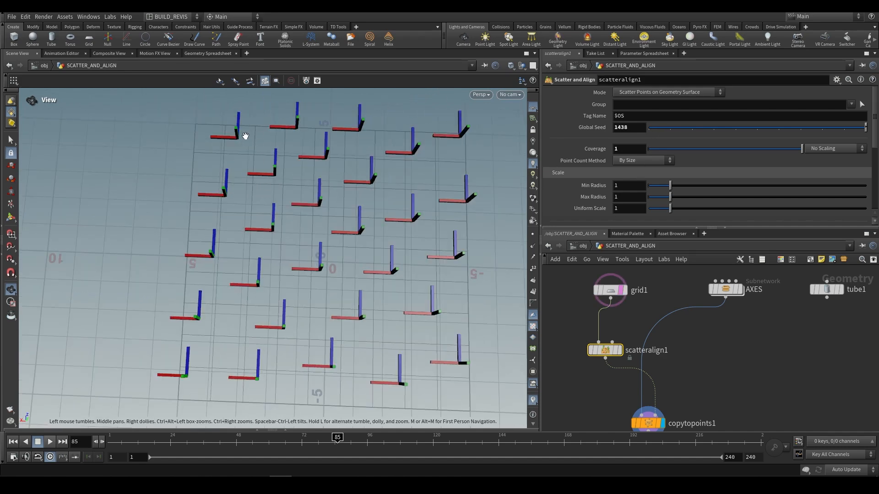
mouse_move(200, 131)
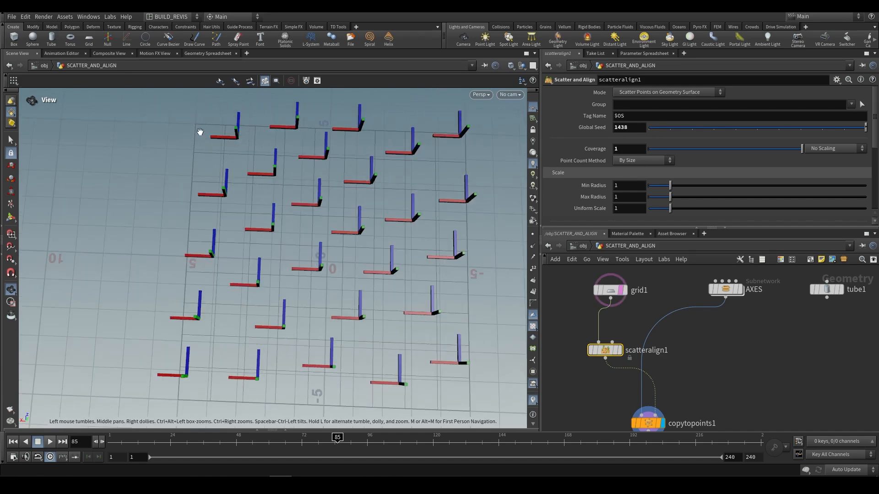
right_click(604, 350)
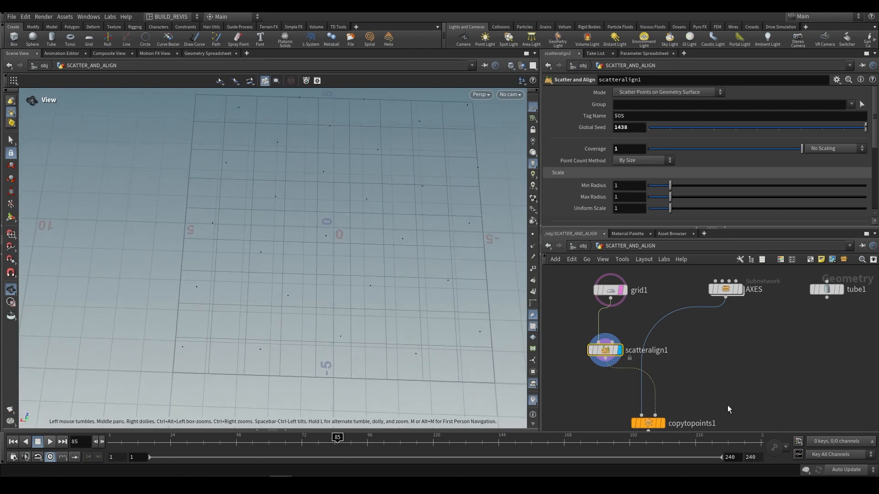
left_click(647, 423)
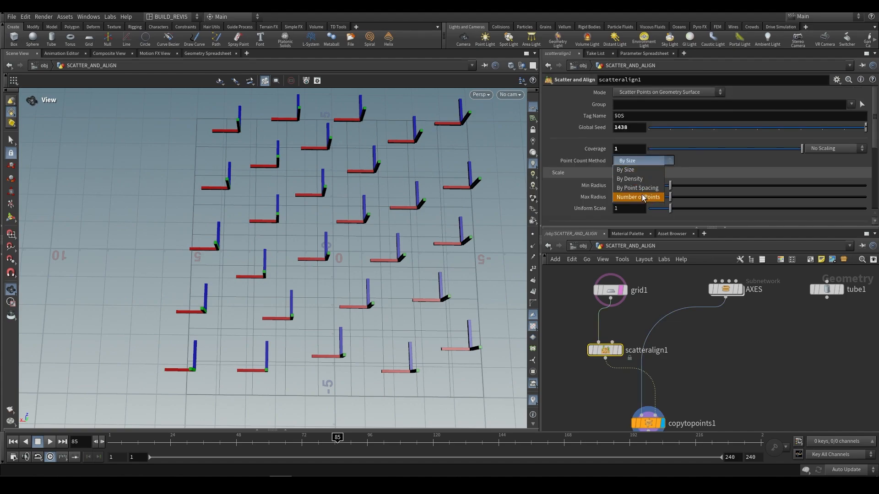
Try Point Count Method as Number of Points, then By Density, then back to a size-based count
left_click(639, 197)
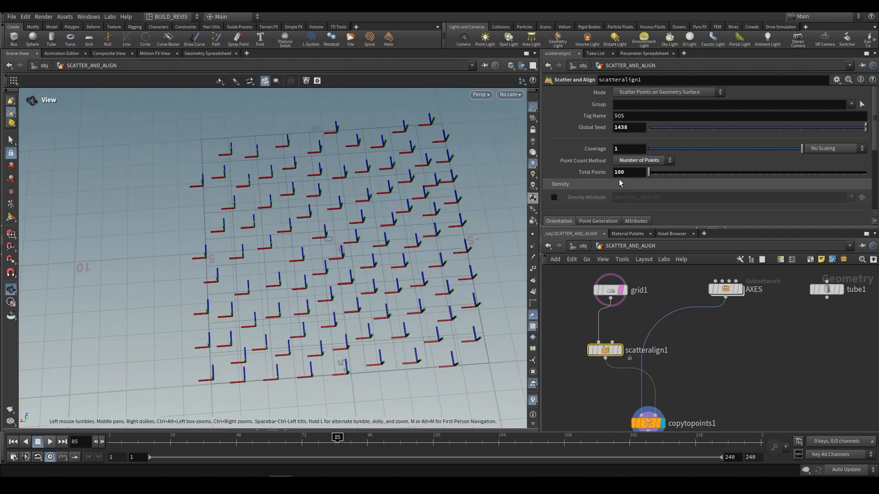
left_click(643, 161)
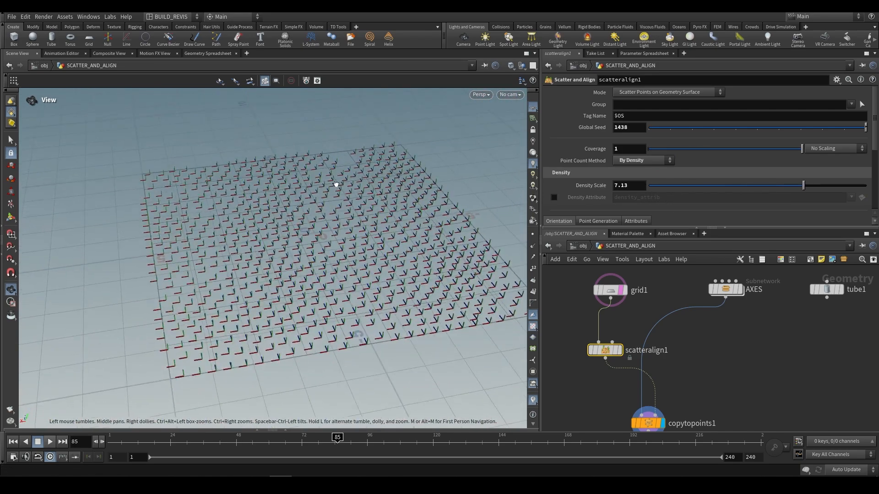
left_click(641, 160)
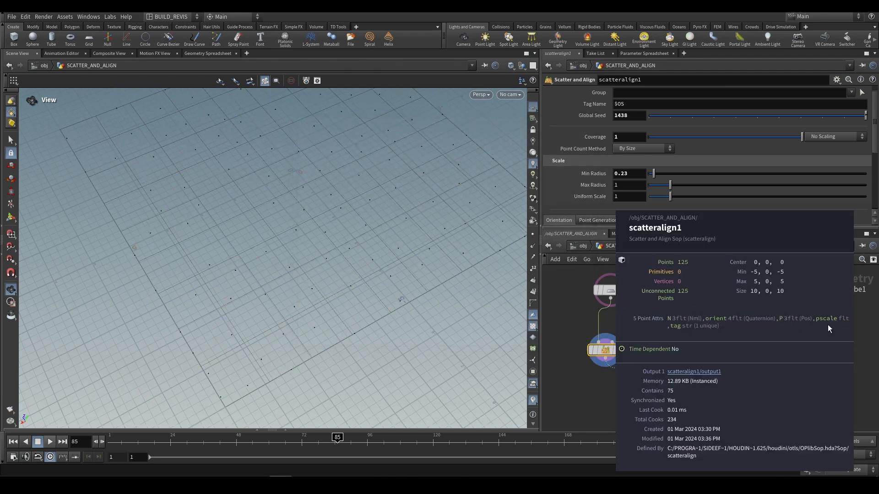
mouse_move(806, 323)
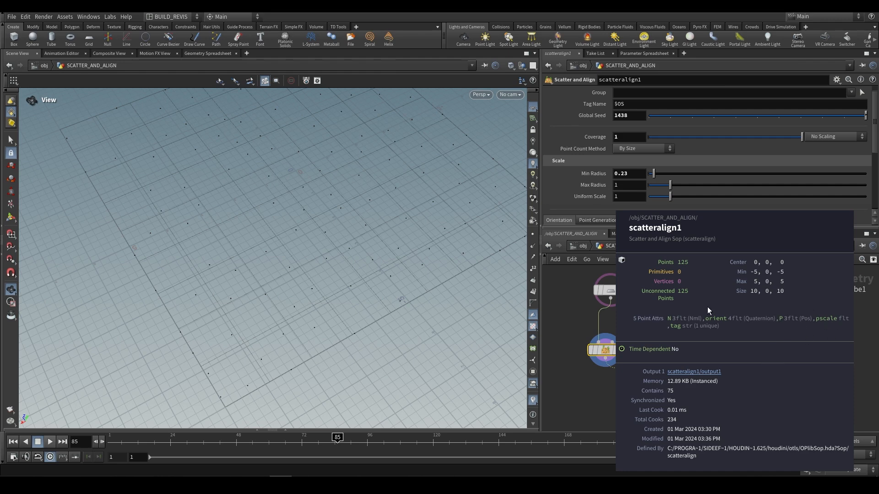
mouse_move(667, 304)
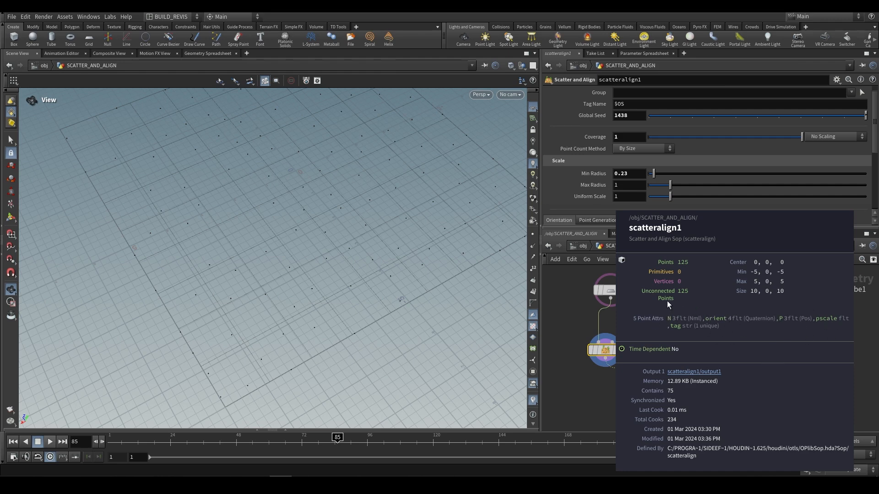
mouse_move(717, 327)
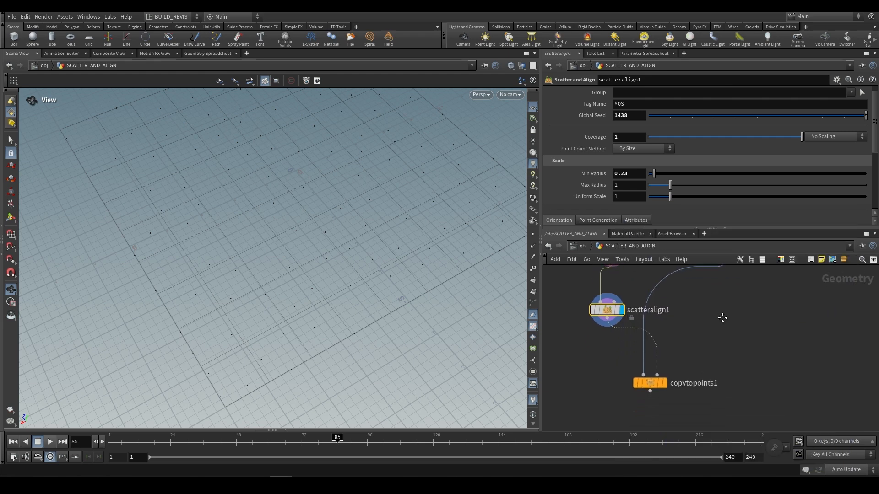
Display copytopoints1 to show axes on the 125 size-based scattered points
left_click(643, 382)
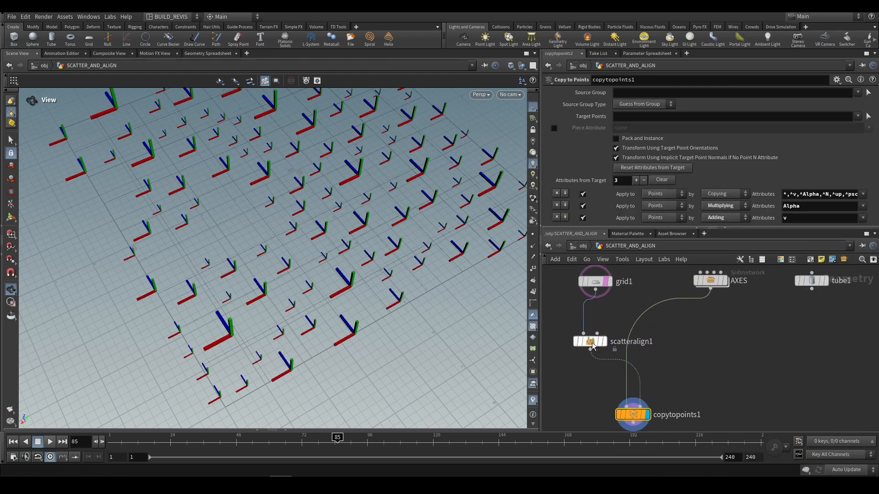
Set scatteralign1 alignment to Normal Direction Y and Forward Direction Z
left_click(588, 341)
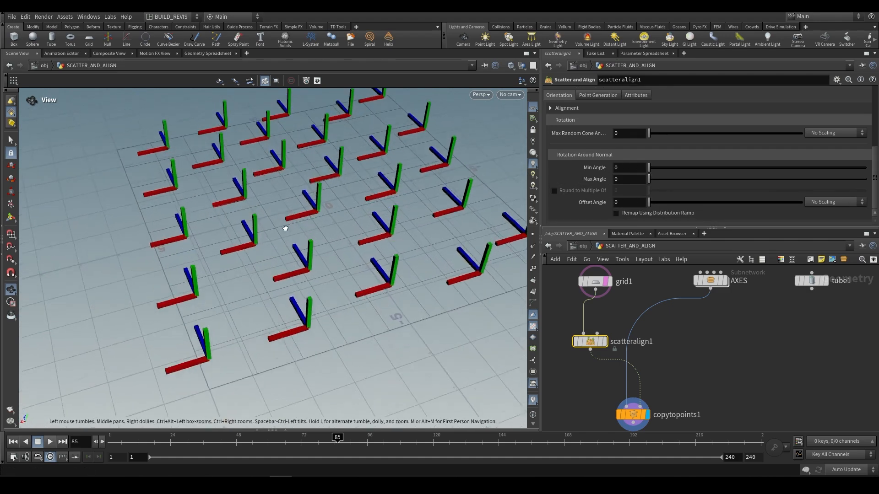
left_click(565, 108)
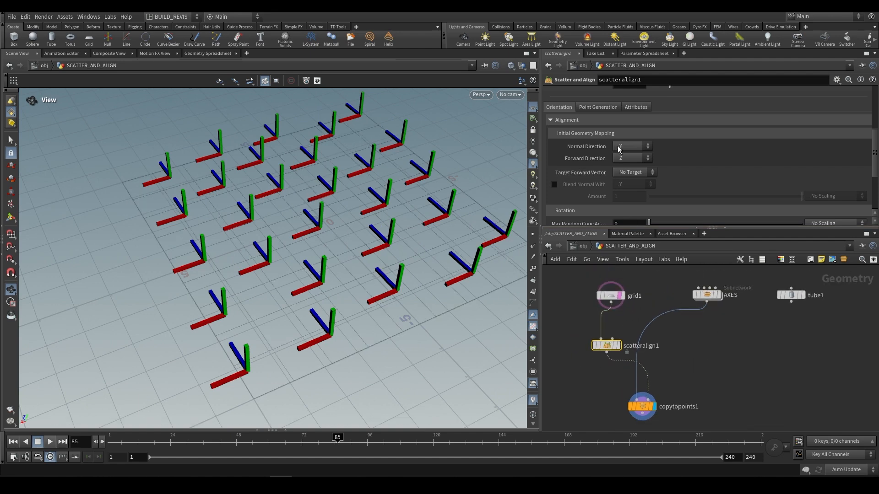
mouse_move(640, 341)
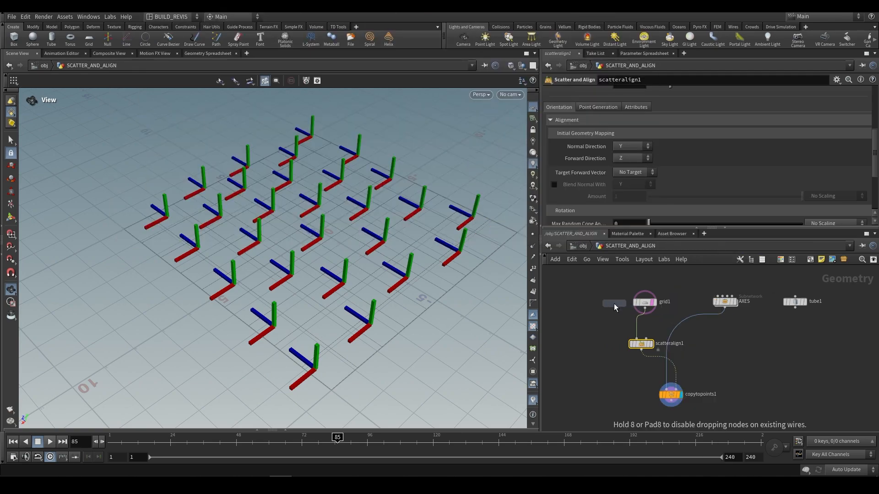
Test normal directions X and Z on a sphere, then return to the scatter node's settings
left_click(592, 309)
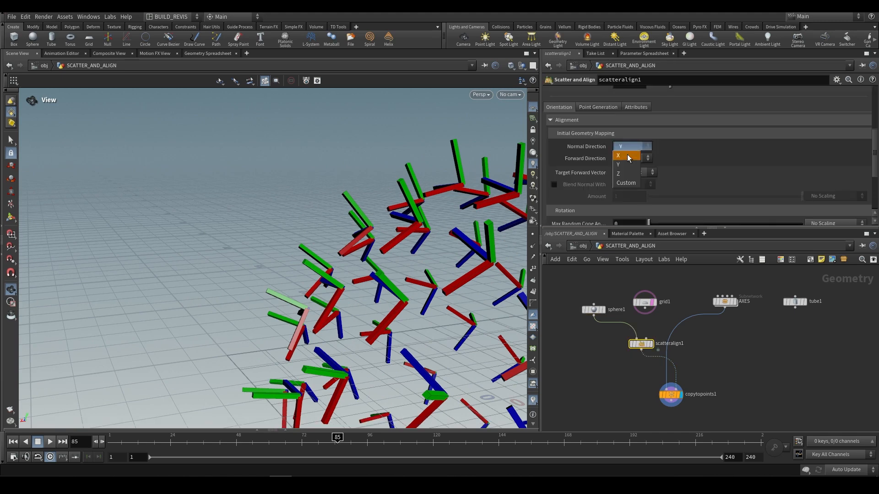
left_click(626, 155)
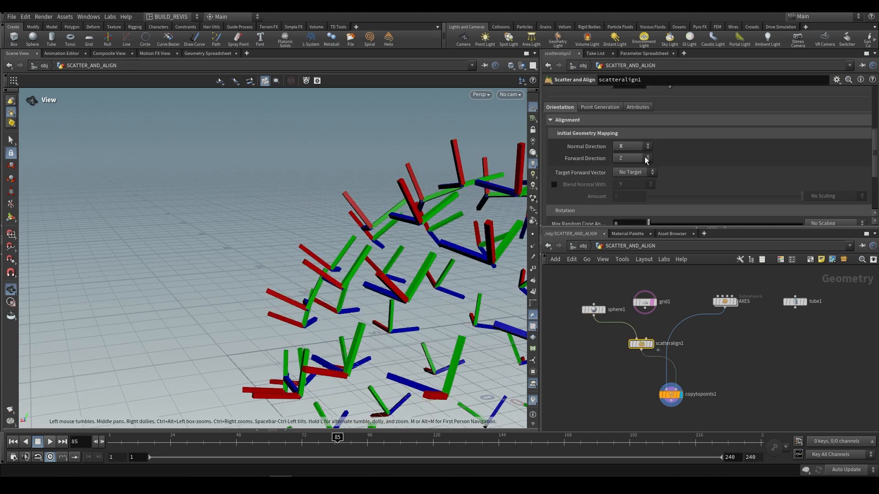
left_click(631, 147)
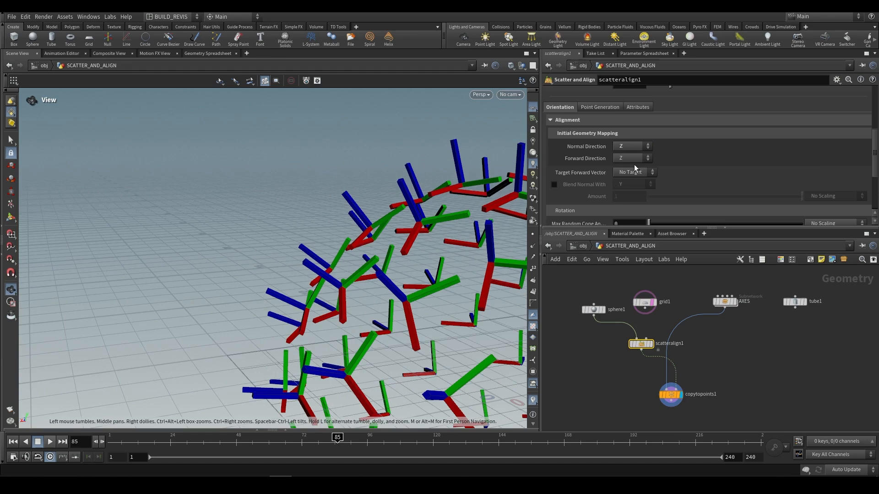
left_click(567, 119)
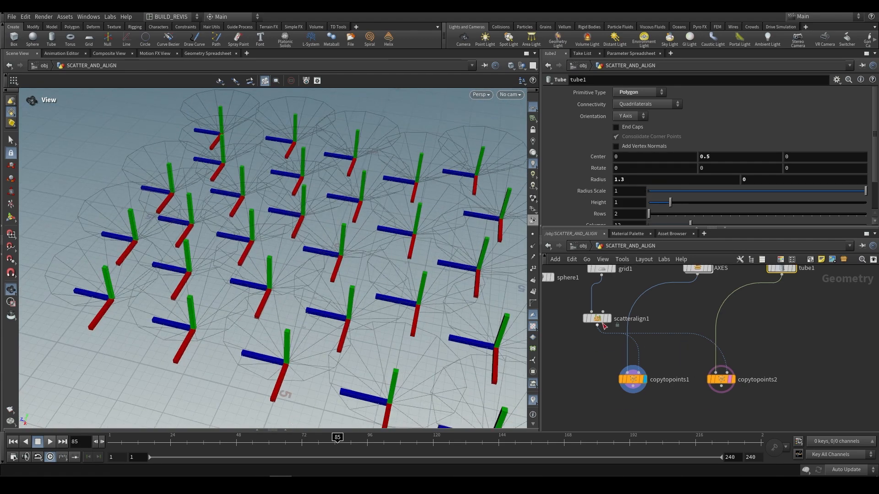
left_click(597, 319)
type("-")
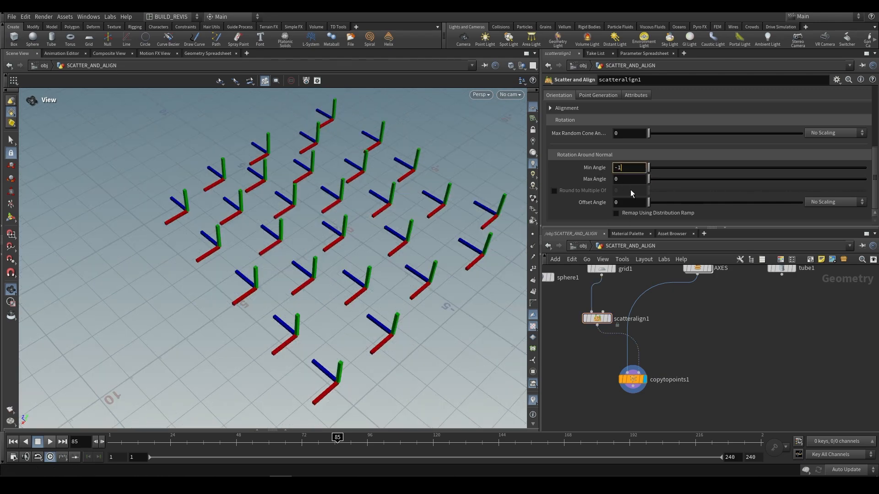
Set Rotation Around Normal angles to -180 and 180 and copy rubber toys onto the points
type("180")
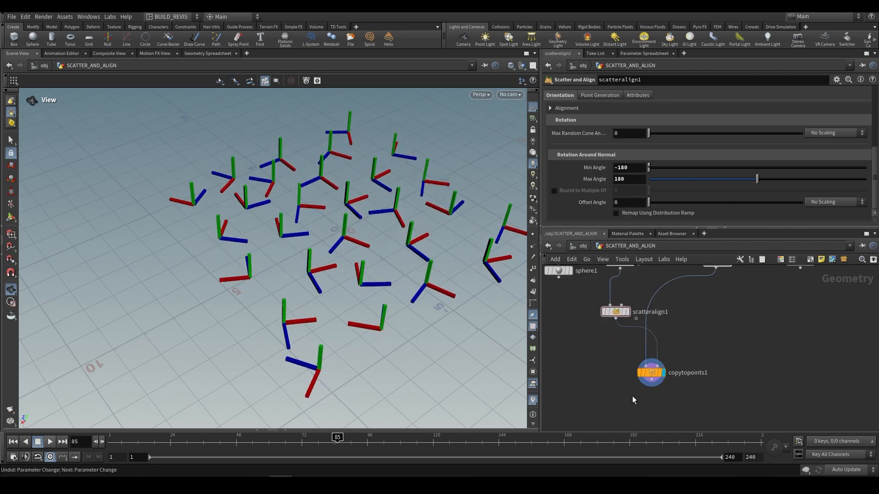
left_click(649, 373)
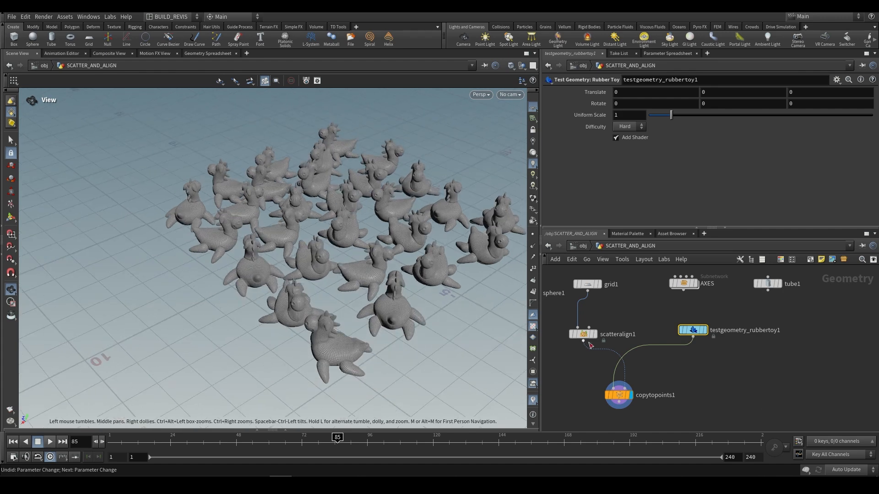
Set scatteralign1 Min Radius to 0.4 and delete copytopoints1 from the network
left_click(582, 333)
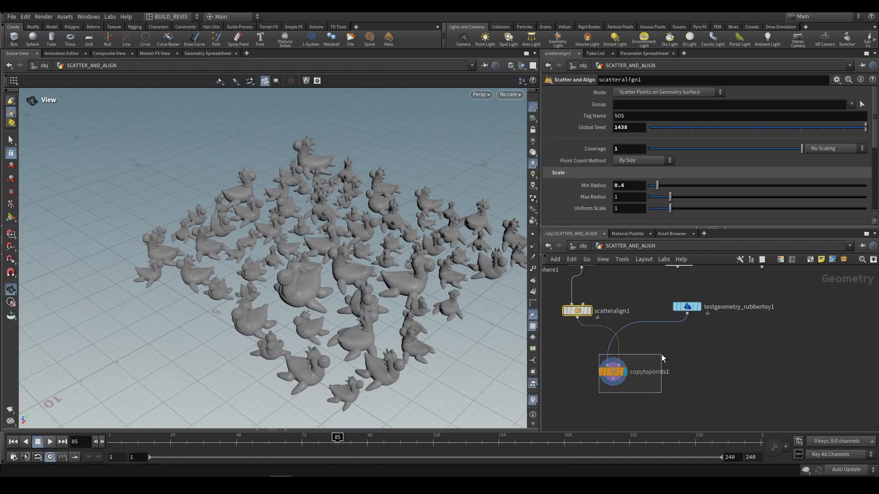
key("Delete")
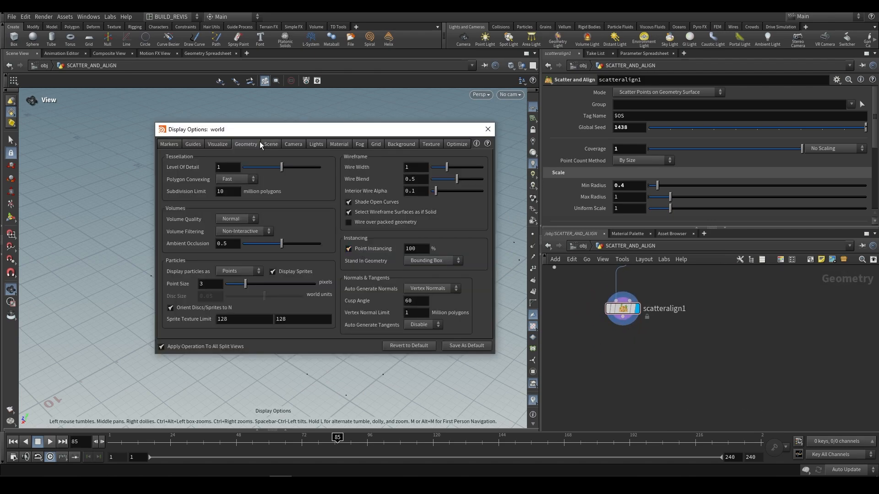
Set Display particles as Lit Spheres and return to the /obj network
left_click(238, 271)
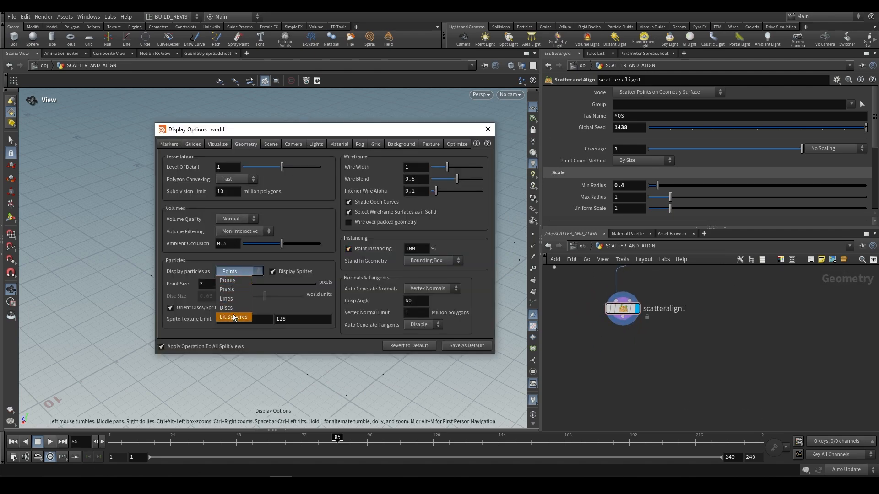
left_click(234, 318)
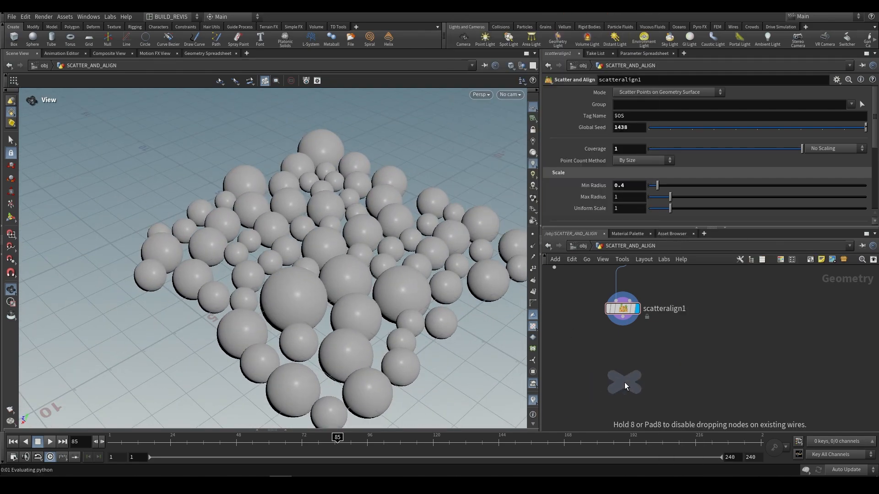
left_click(623, 383)
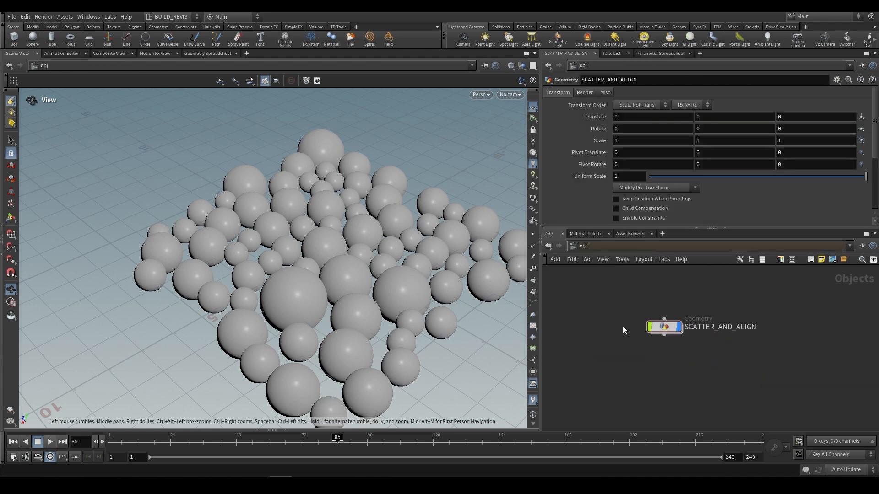
Wire sopimport1's toy geometry into instancer1 after checking its Target Points SOP path, then return to /obj
key("Tab")
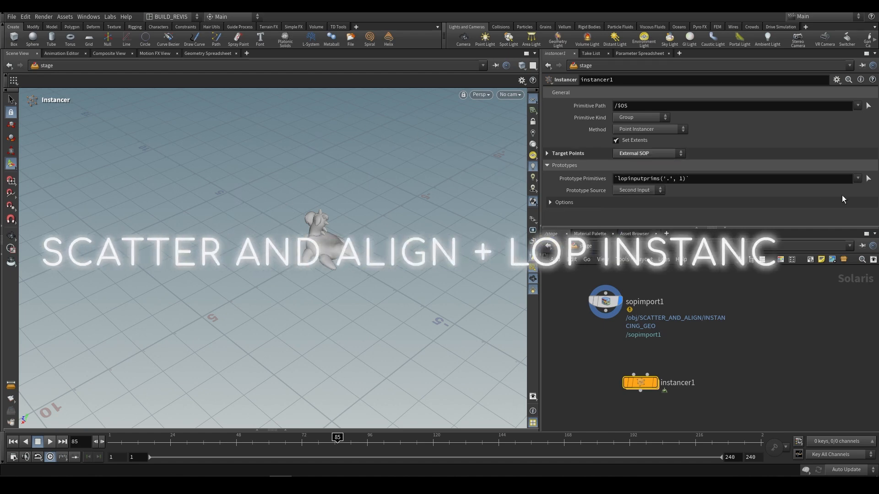
left_click(568, 153)
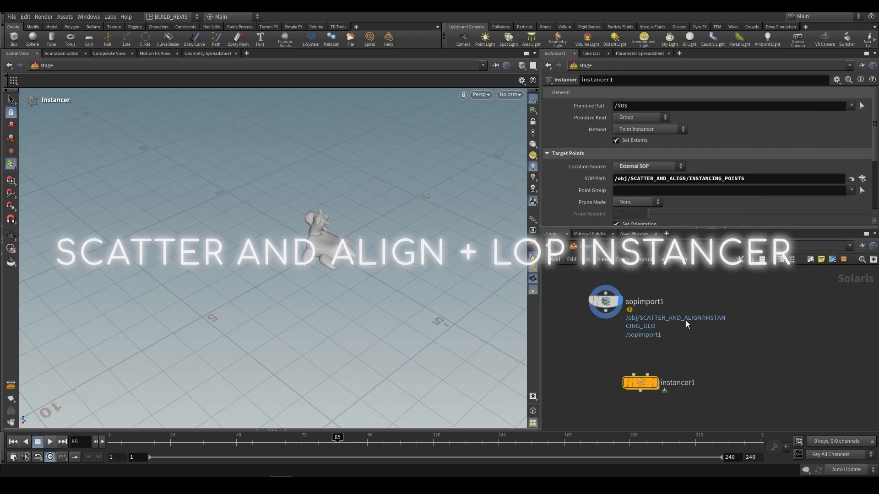
left_click(605, 302)
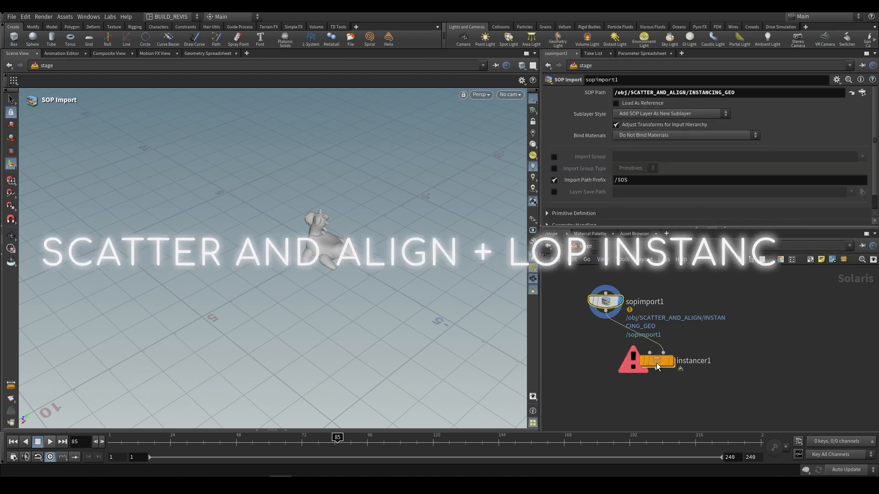
left_click(652, 360)
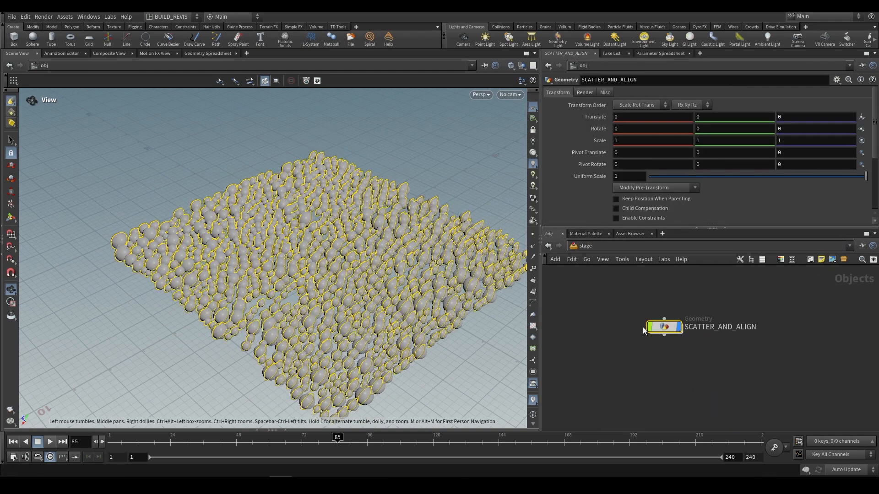
Switch the network path from obj to stage to view instancer1's rubber toys on the scattered points
left_click(653, 358)
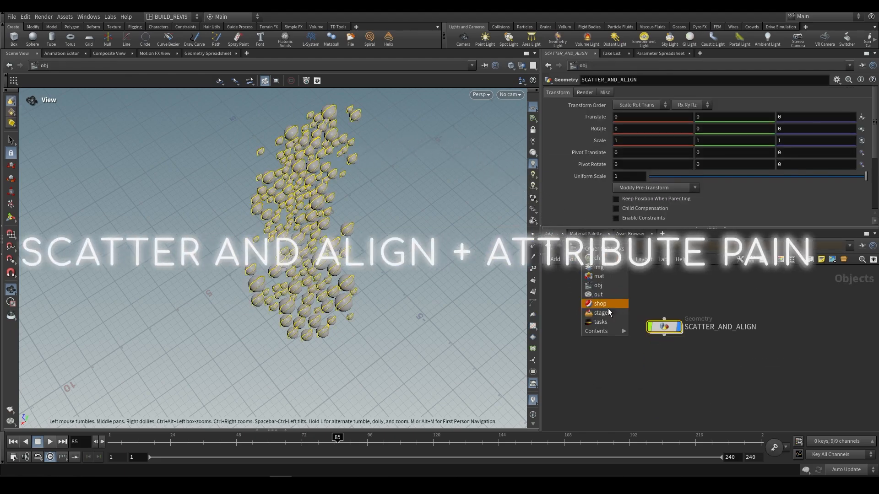
left_click(600, 312)
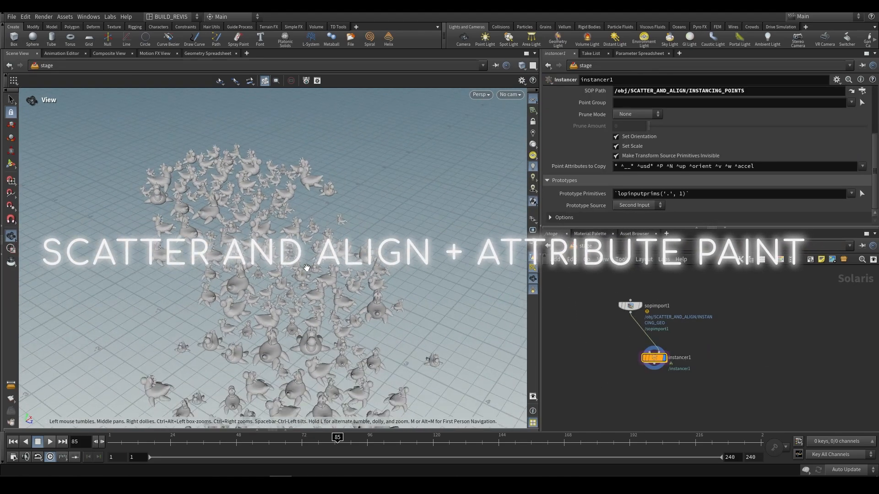